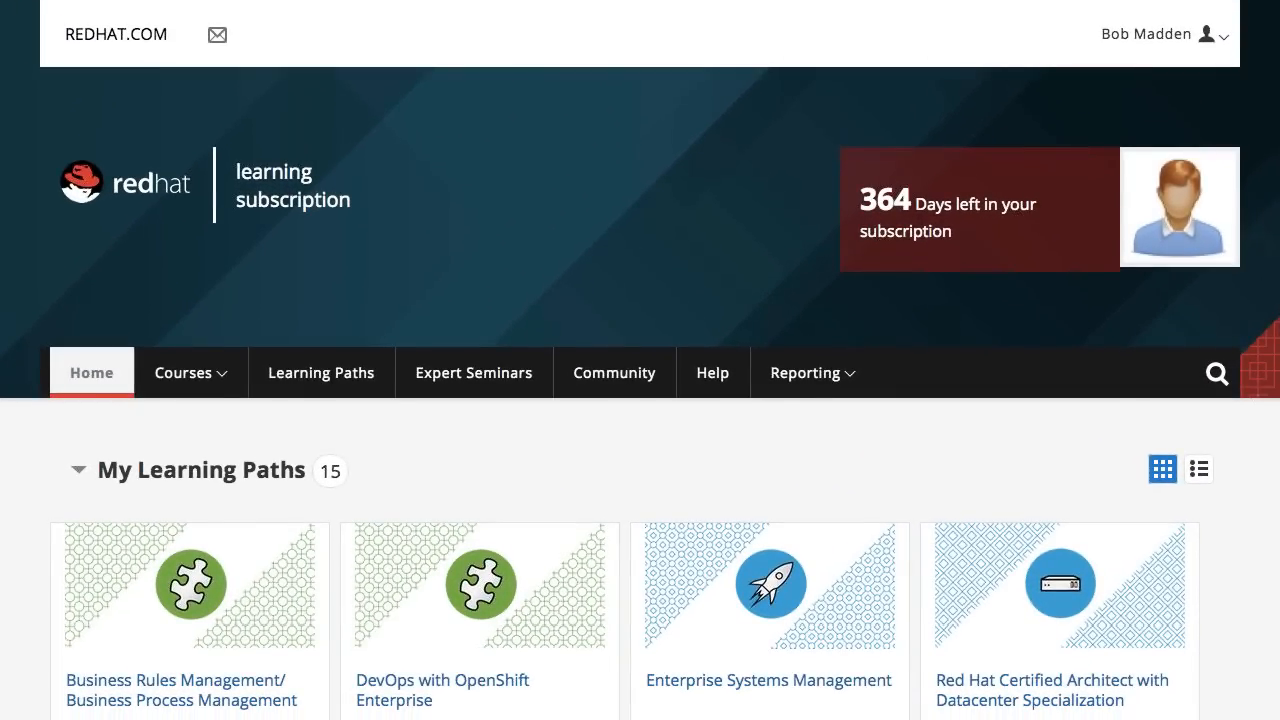
# Browse the learning paths, then set My Details default language to Deutsch (German).
pyautogui.scroll(-3)
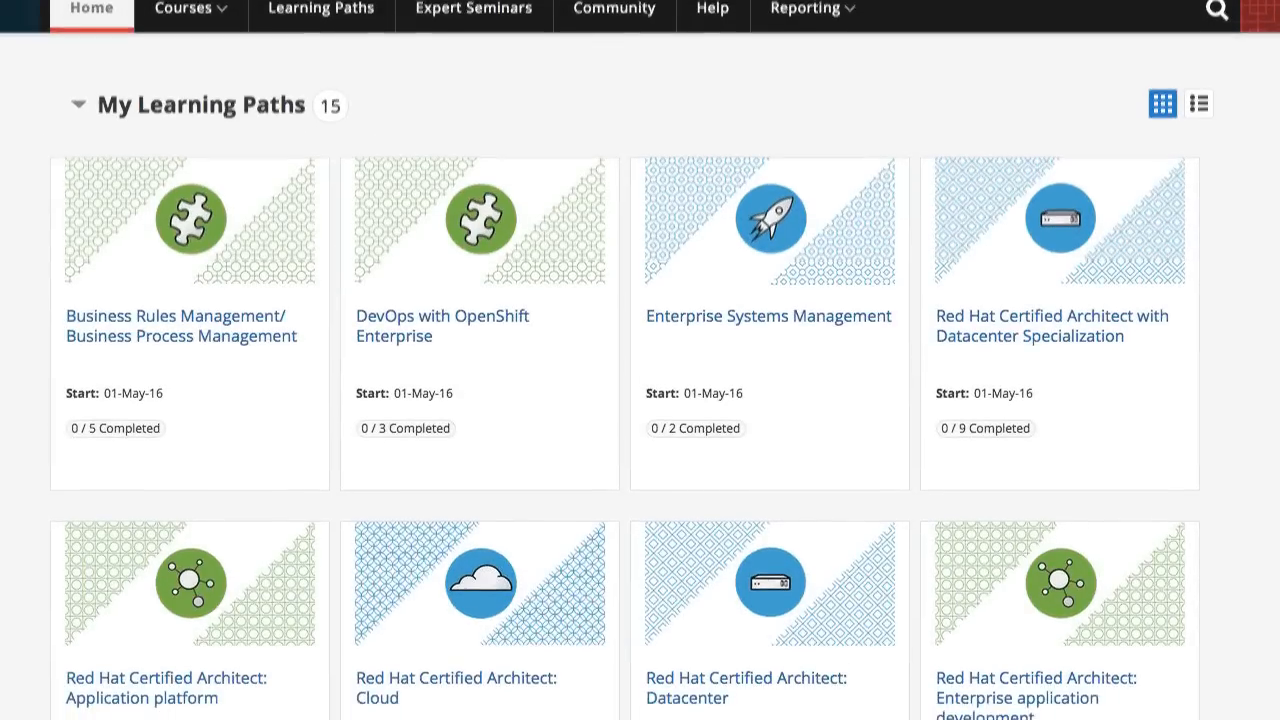
pyautogui.scroll(-3)
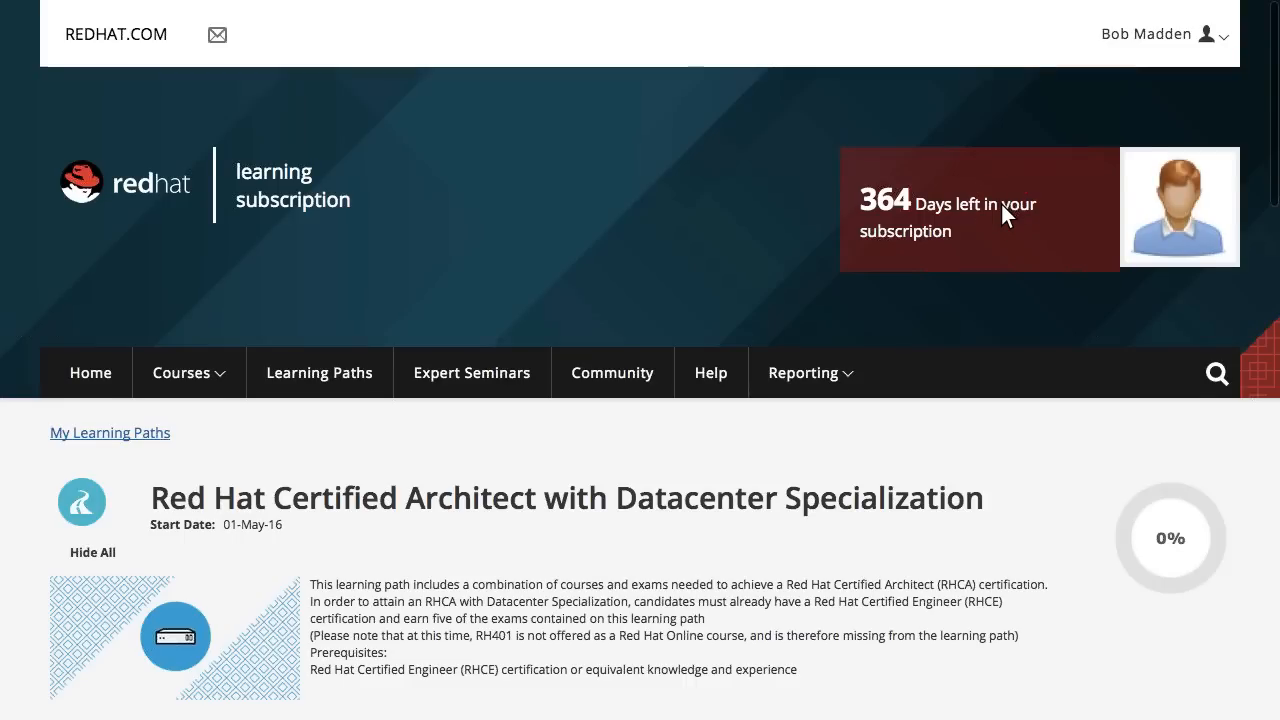
pyautogui.scroll(-3)
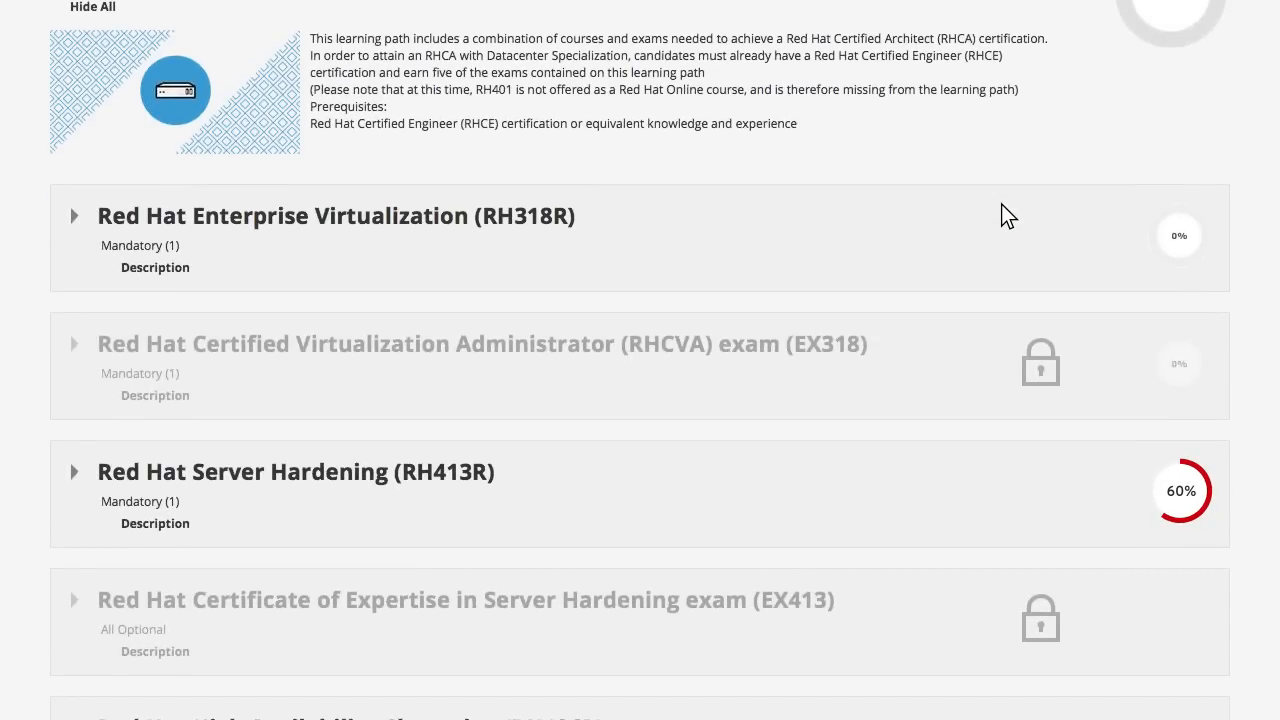
pyautogui.scroll(-3)
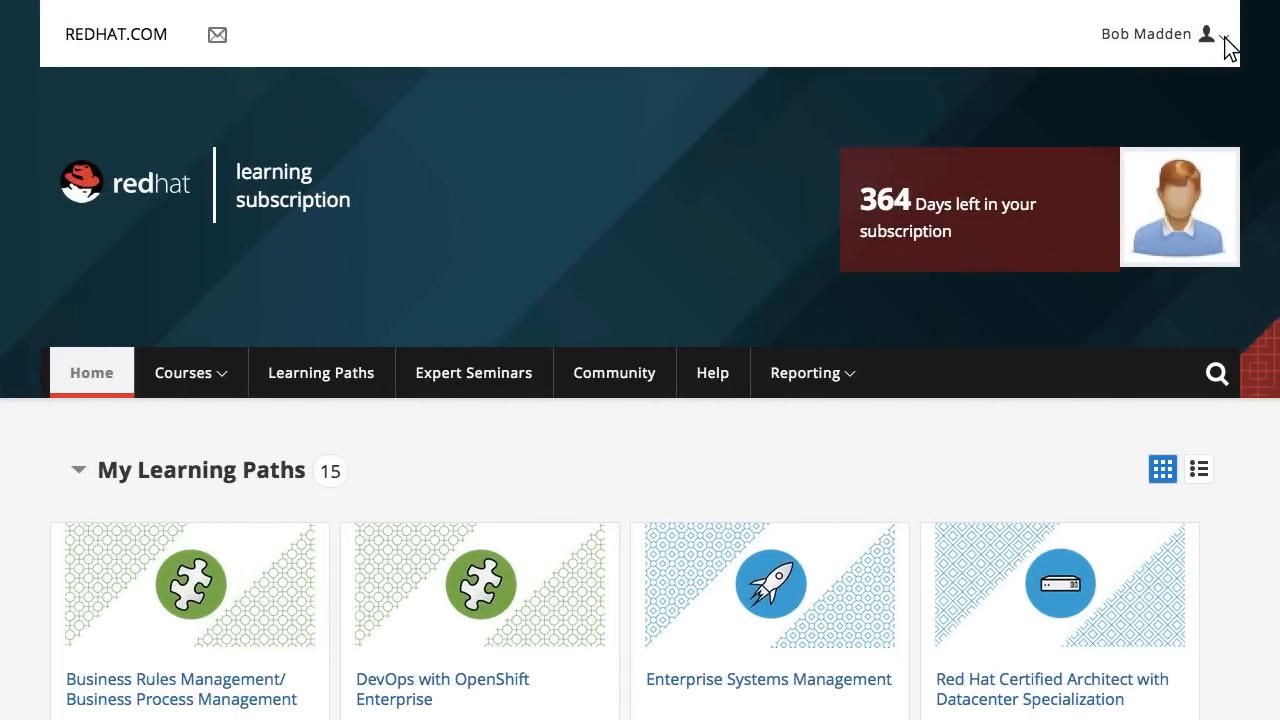
pyautogui.click(1208, 34)
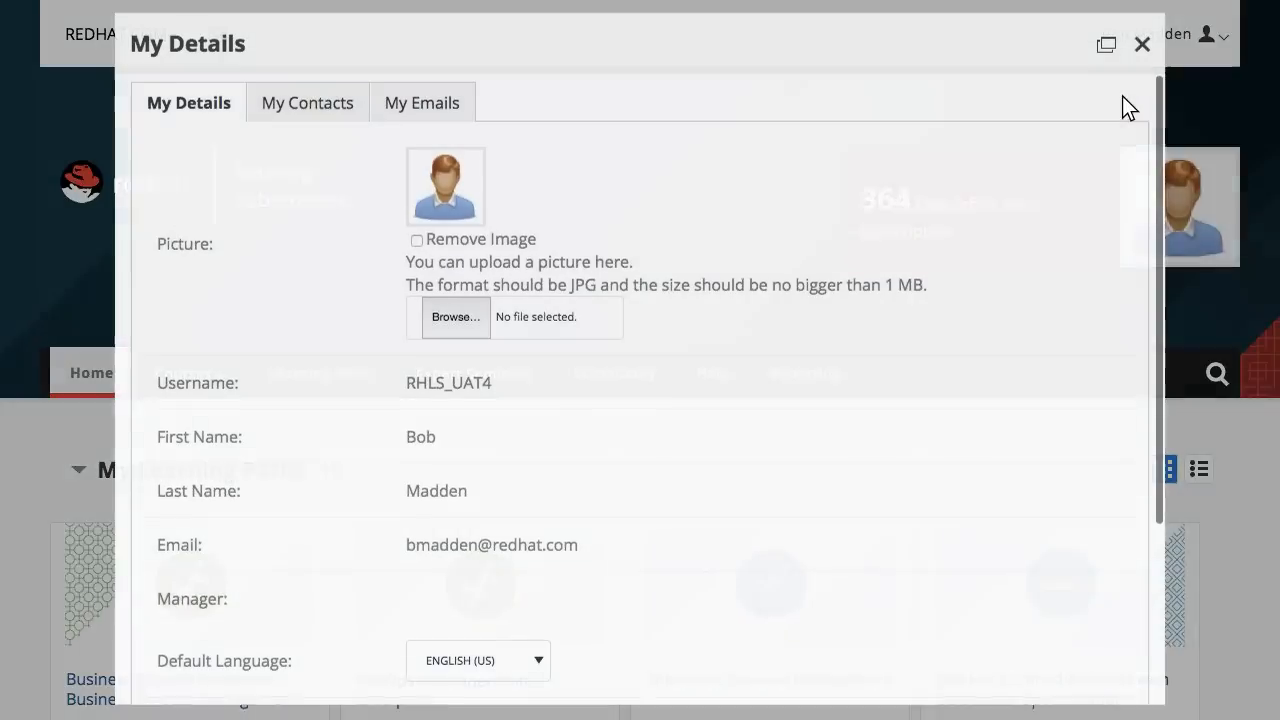
pyautogui.click(476, 660)
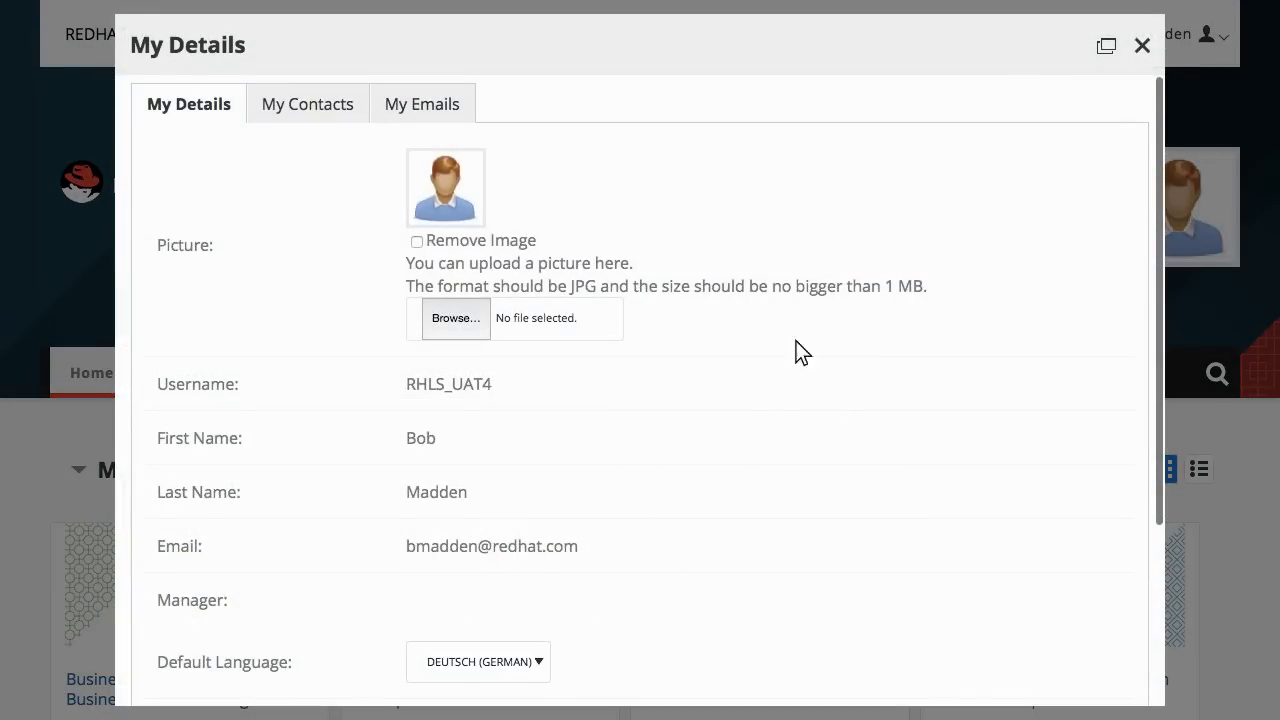
pyautogui.click(1140, 46)
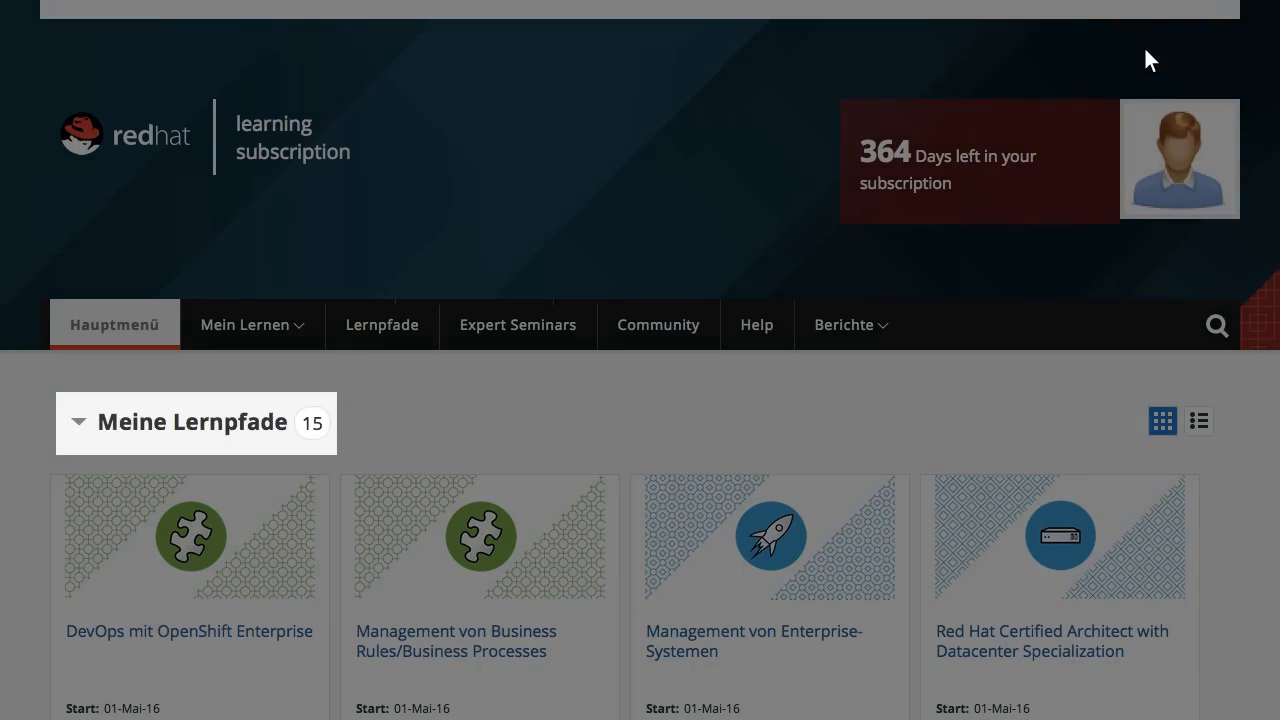
# Launch RH124R from My Courses and go to Chapter 7 on managing Linux processes.
pyautogui.scroll(-3)
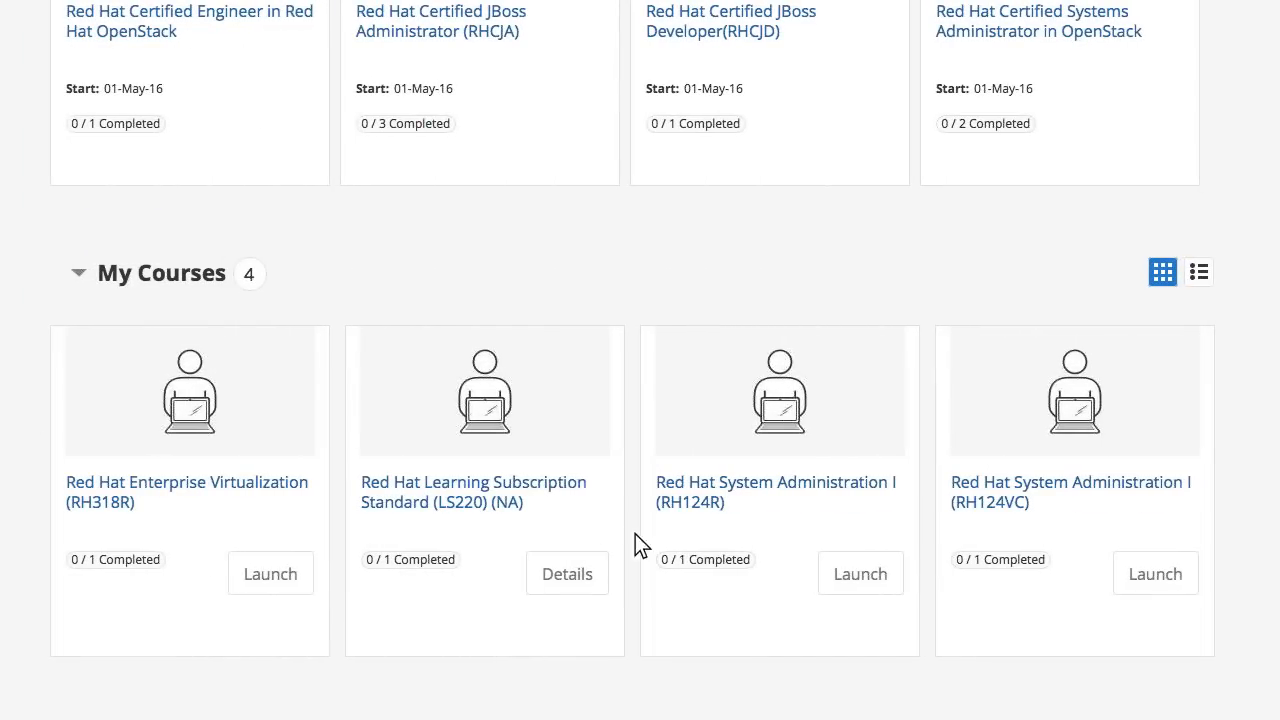
pyautogui.click(776, 492)
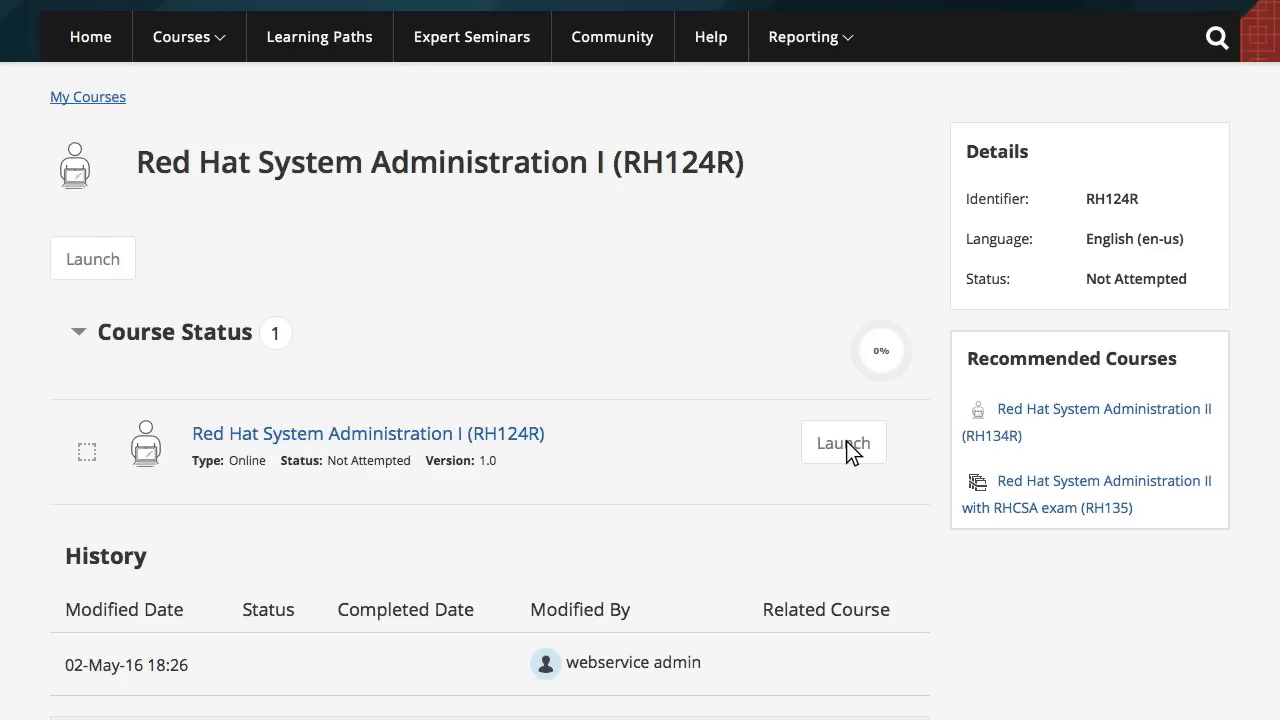
pyautogui.click(844, 442)
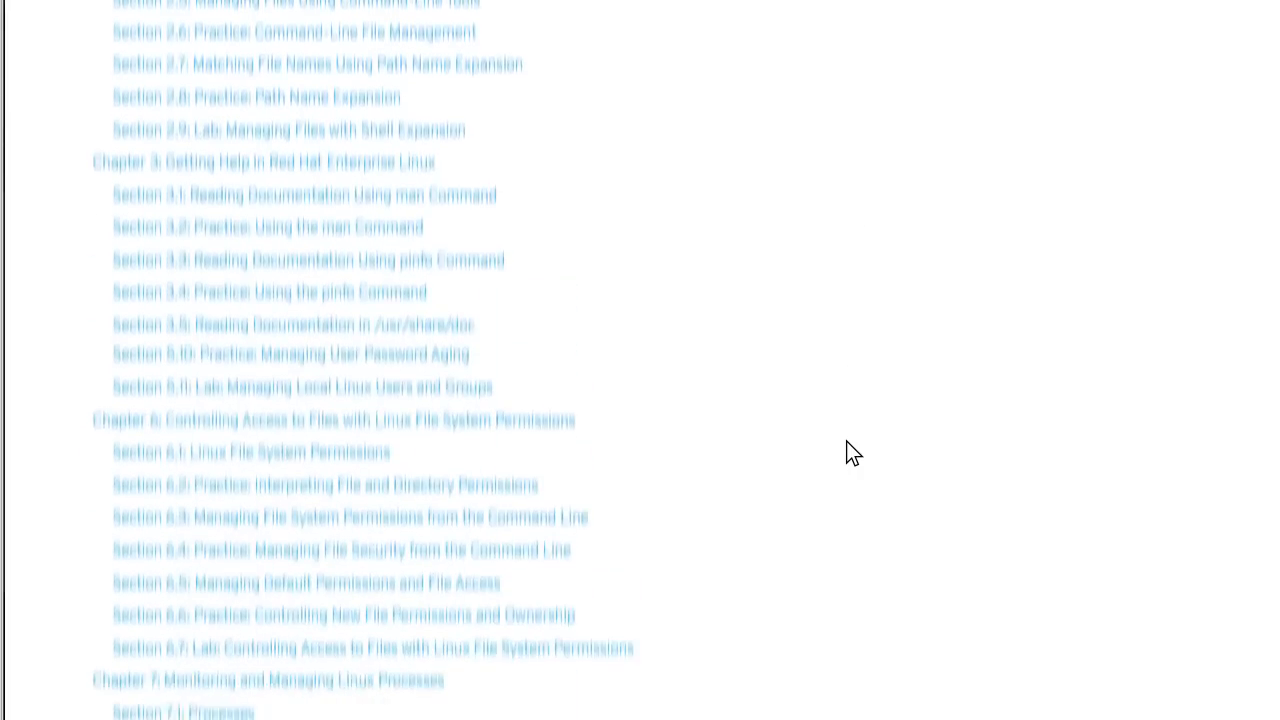
pyautogui.click(266, 680)
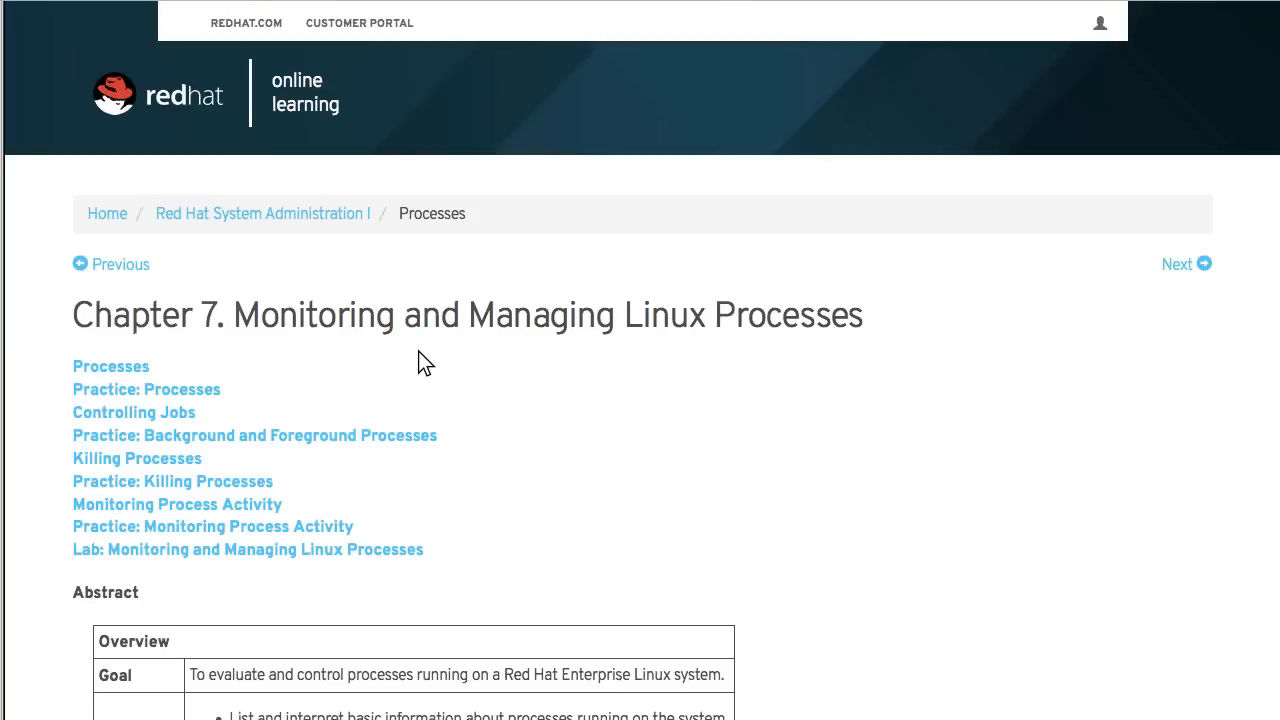
pyautogui.scroll(-3)
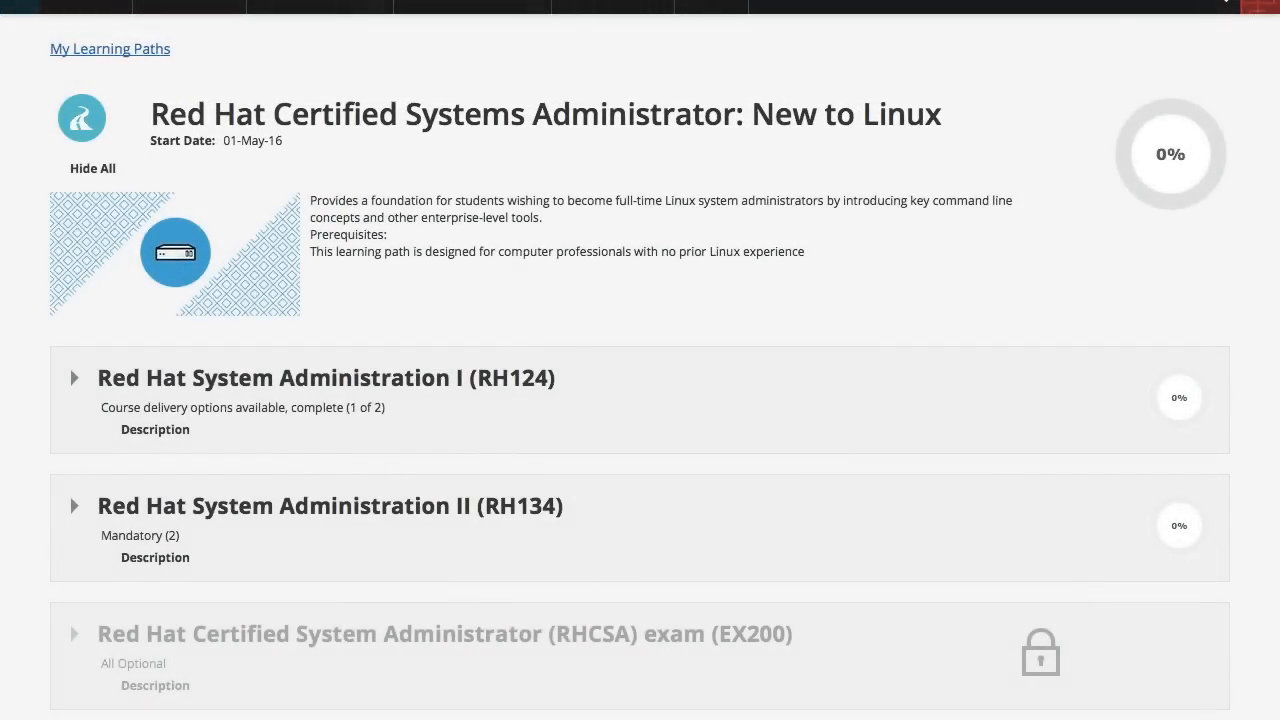
# Launch Red Hat System Administration I (RH124) from the New to Linux learning path.
pyautogui.scroll(-3)
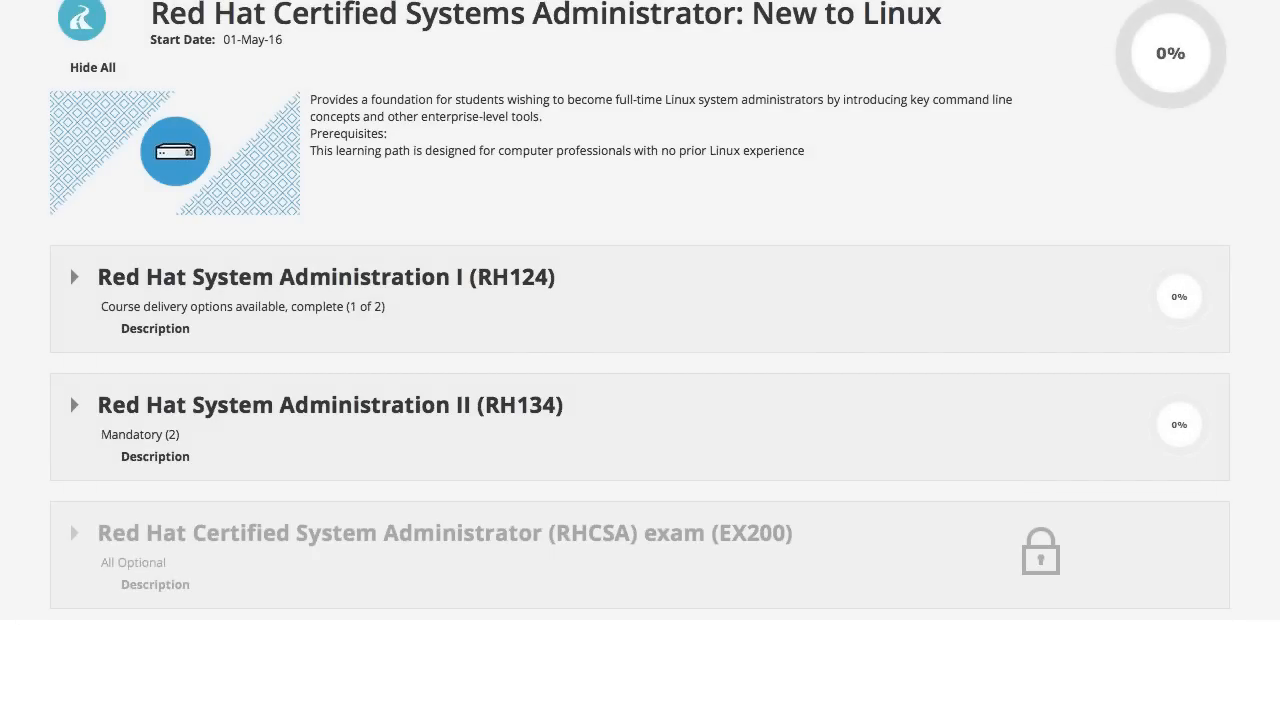
pyautogui.click(326, 276)
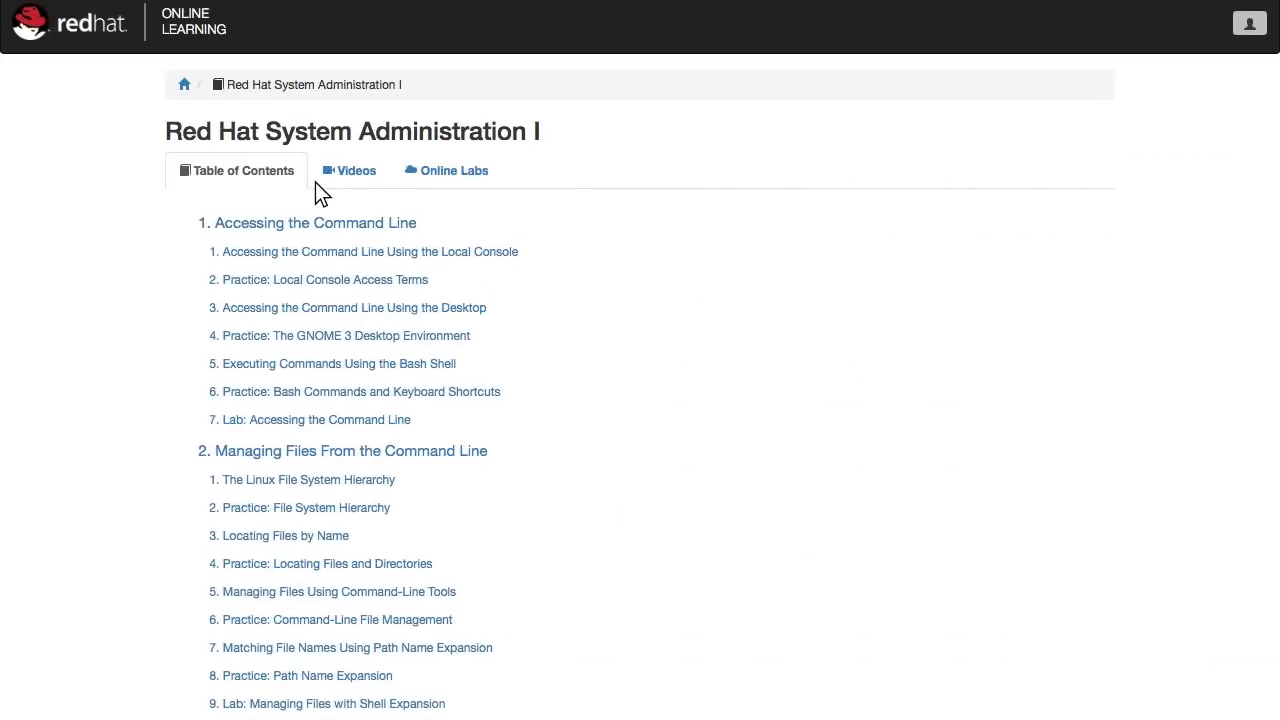
# From the Videos list, start the Gaining superuser access lesson and its lab terminal.
pyautogui.click(348, 170)
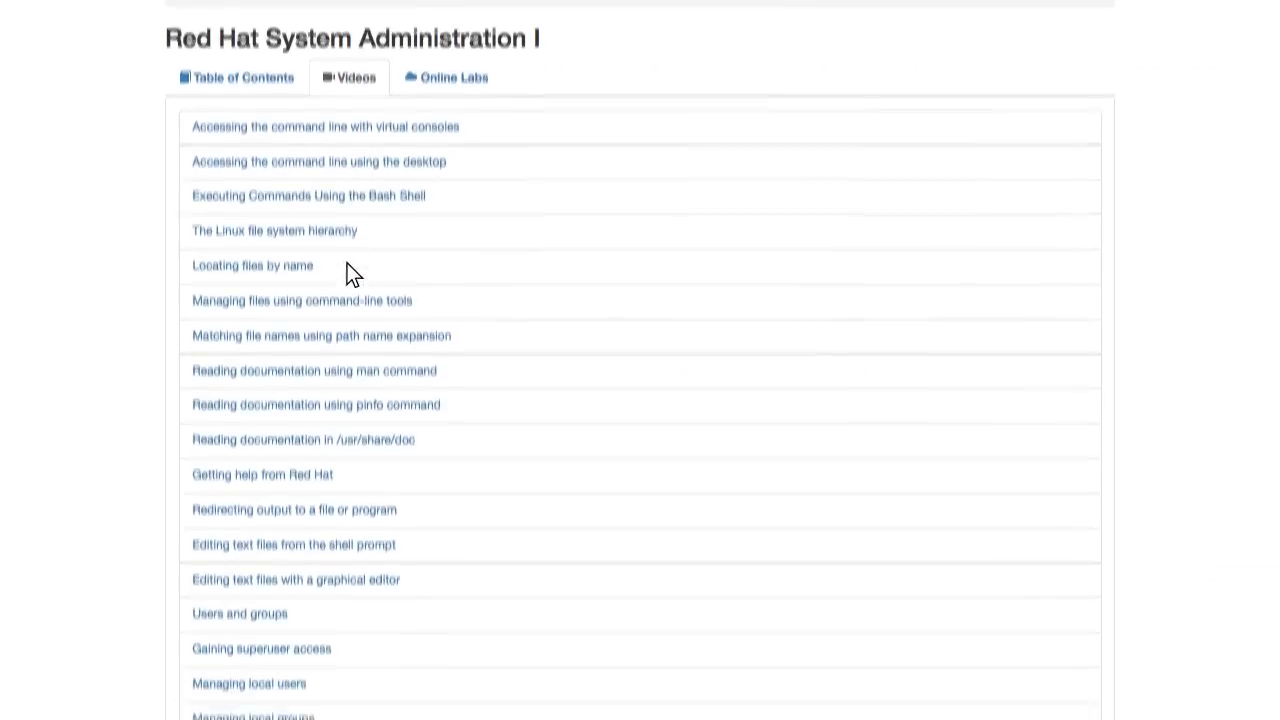
pyautogui.click(260, 648)
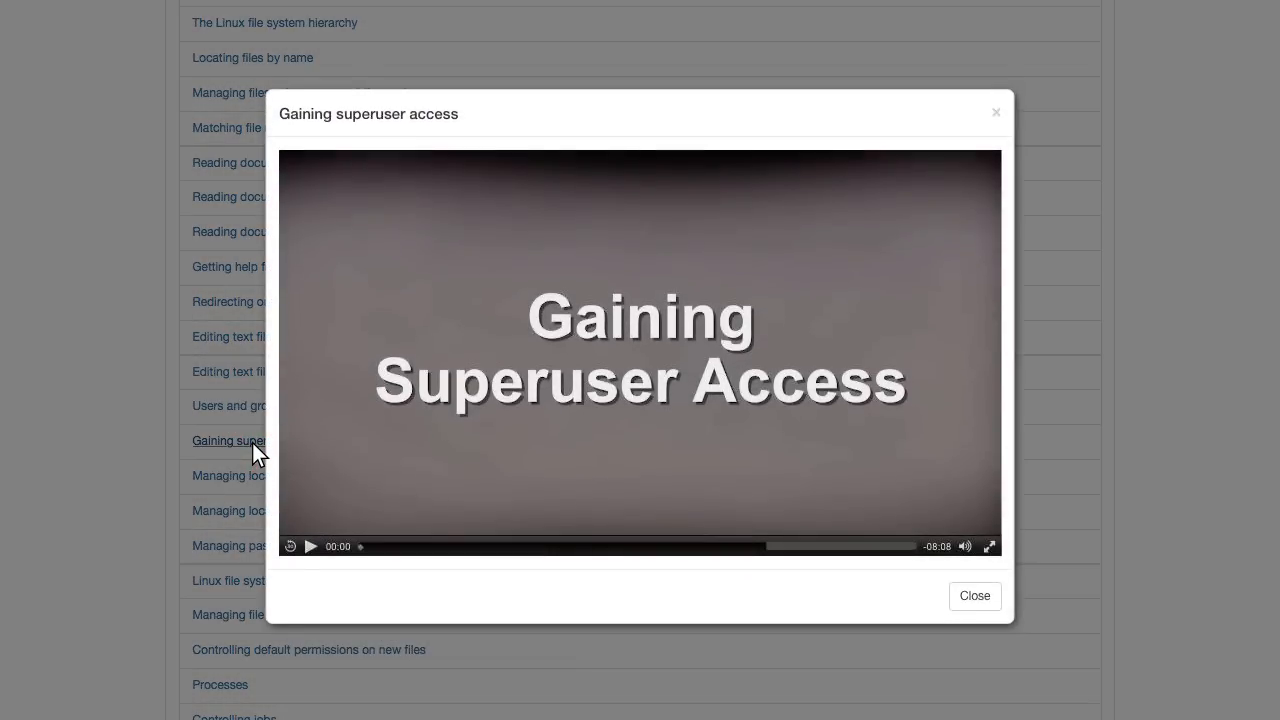
pyautogui.click(312, 546)
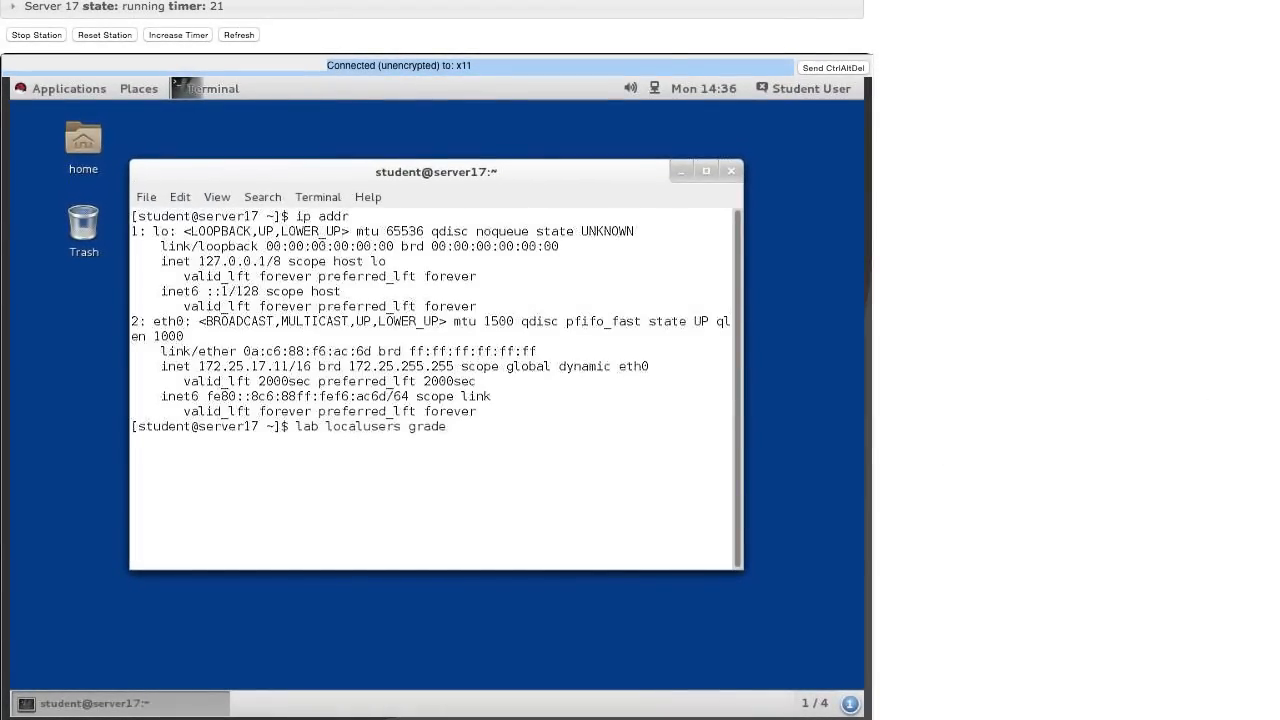
# Run 'lab localusers grade' in the lab VM terminal.
pyautogui.press('Return')
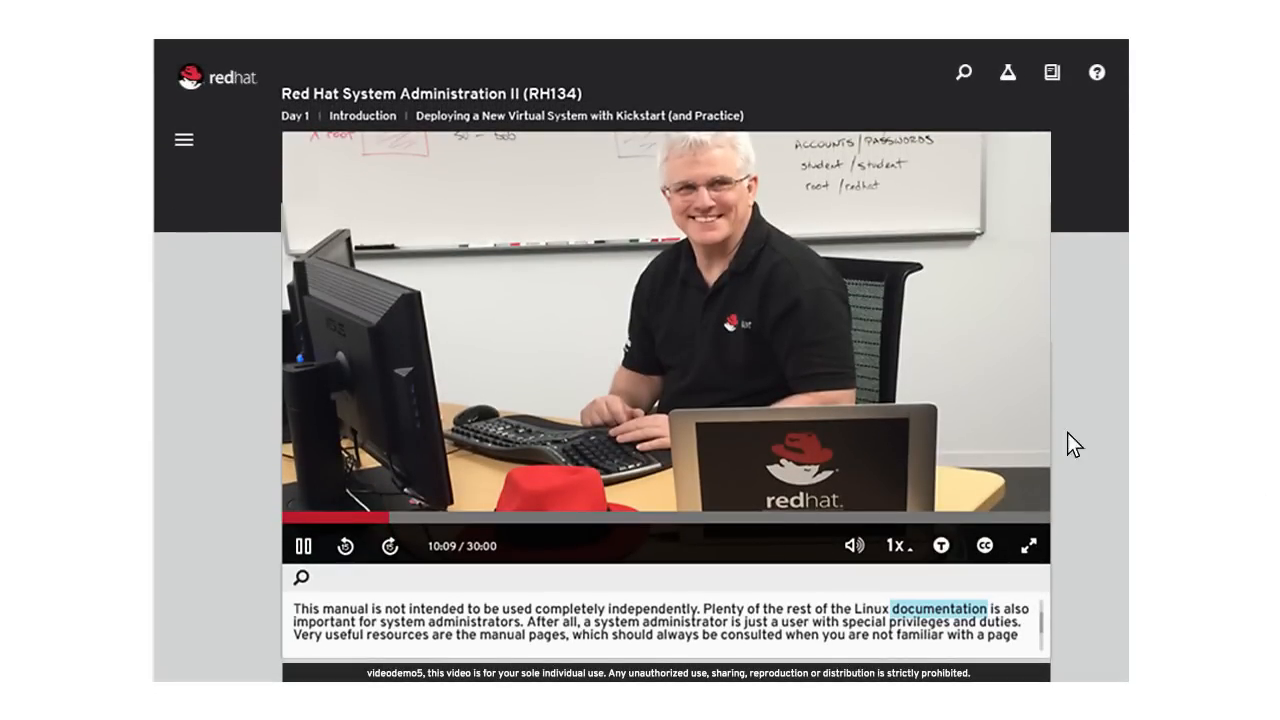
# Review the RH134 course outline, then start Talk to an Instructor from Help > Support.
pyautogui.click(184, 140)
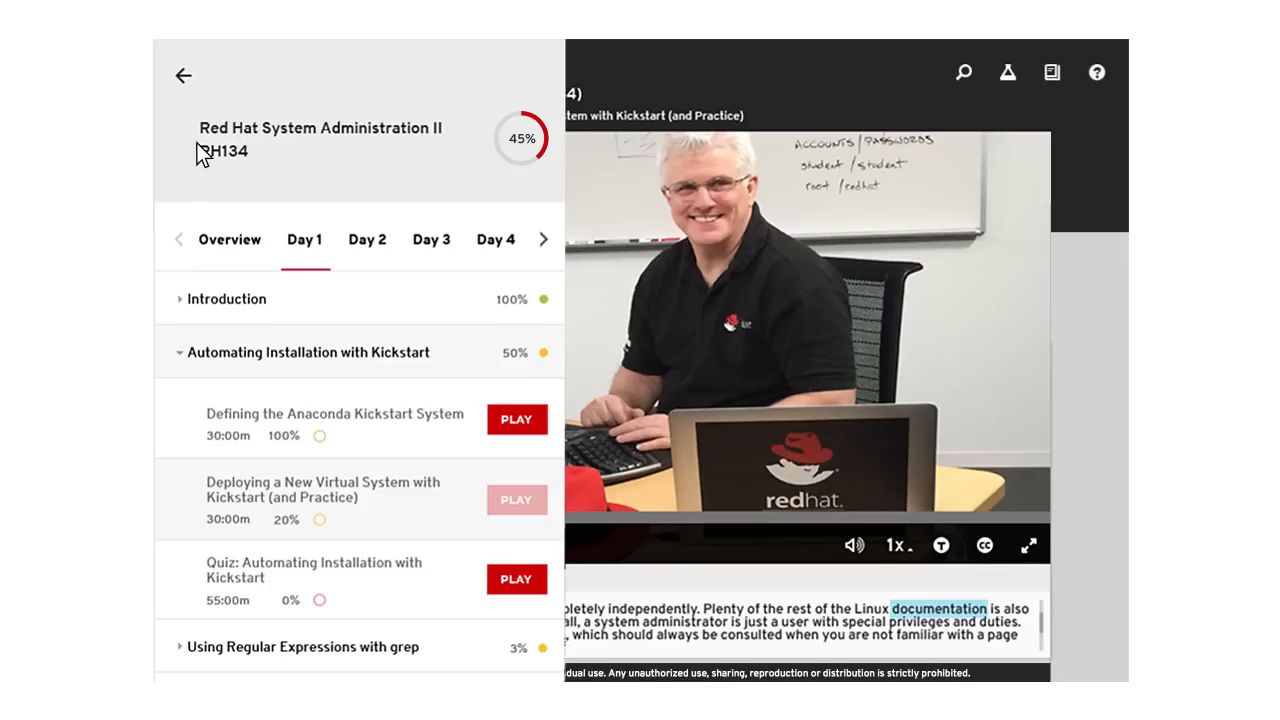
pyautogui.moveTo(436, 160)
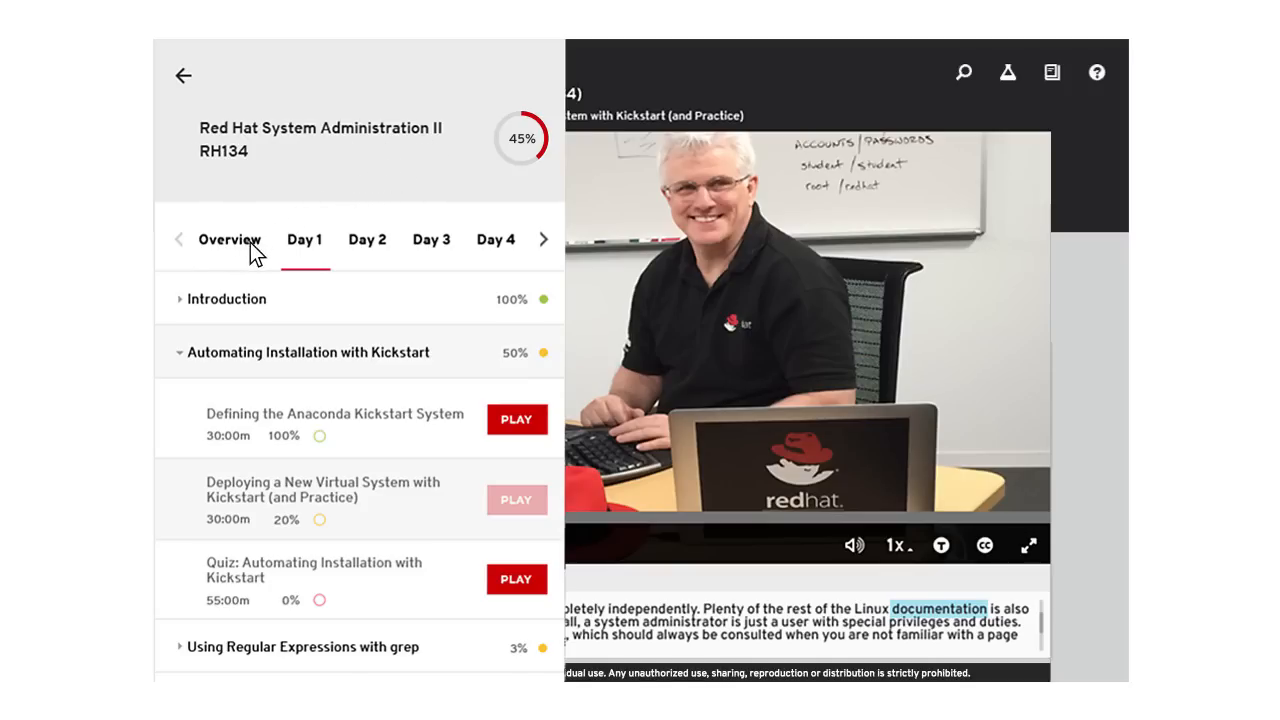
pyautogui.moveTo(528, 256)
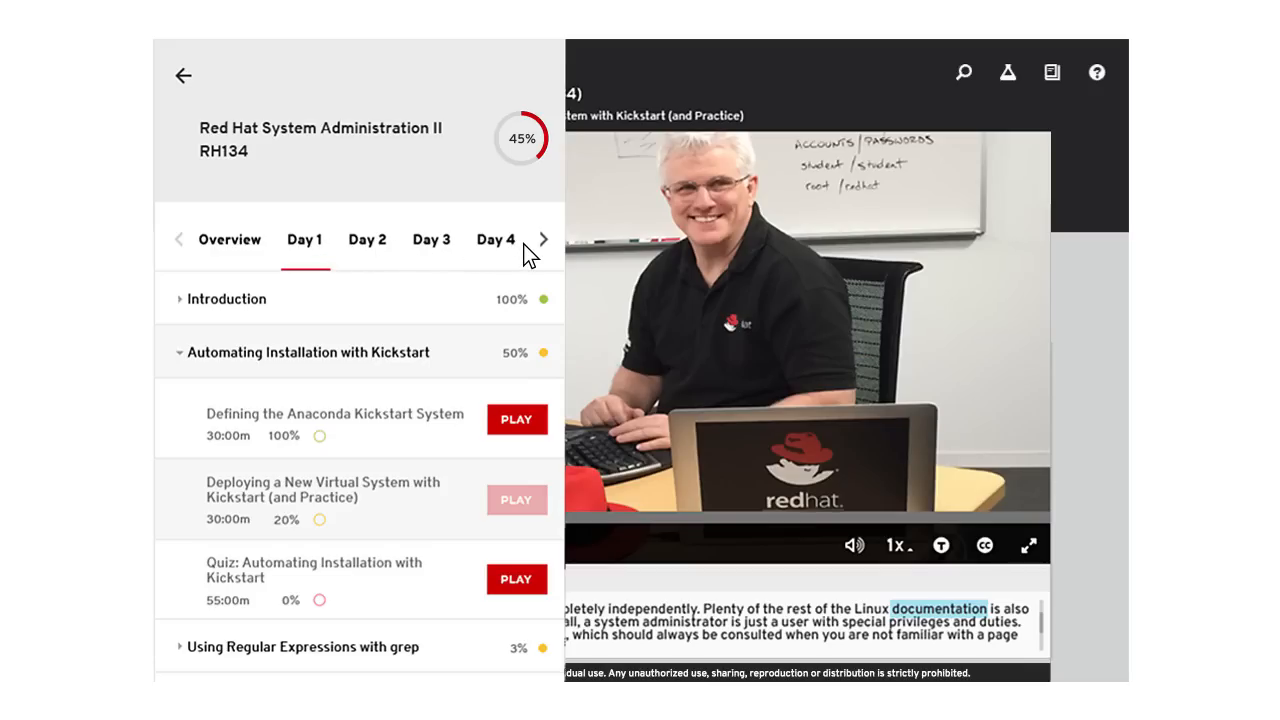
pyautogui.moveTo(528, 322)
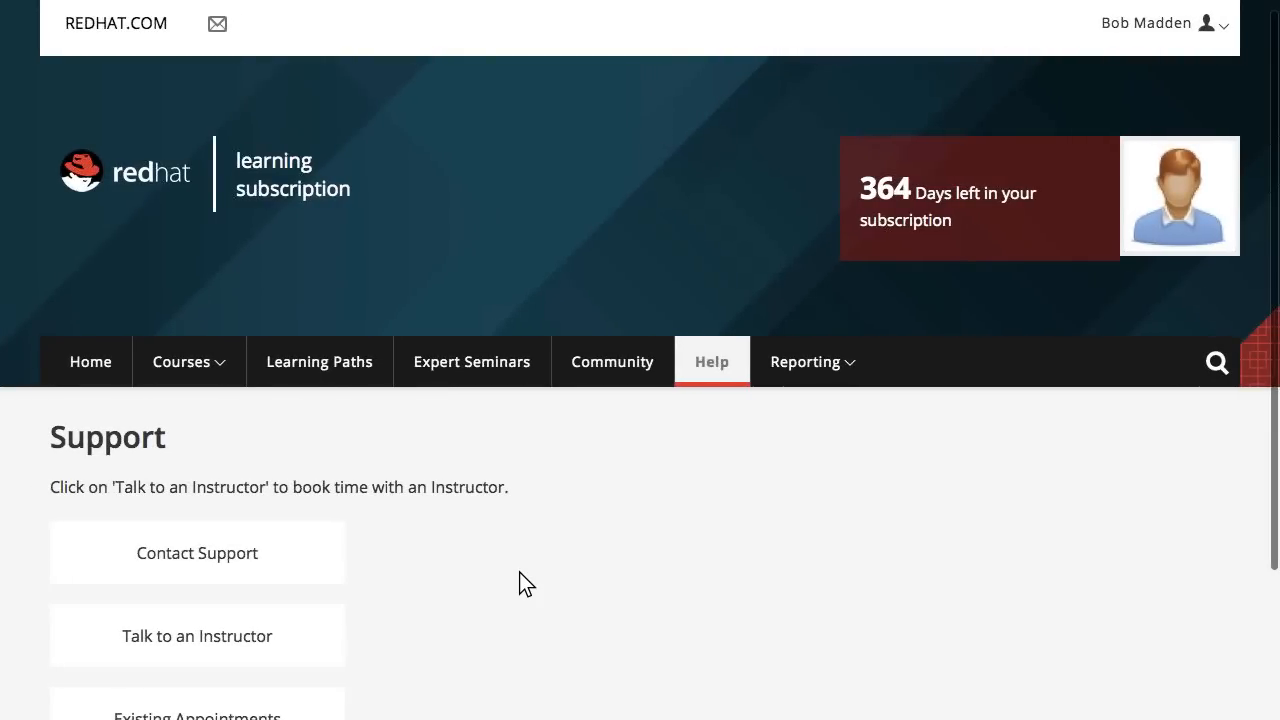
pyautogui.moveTo(360, 630)
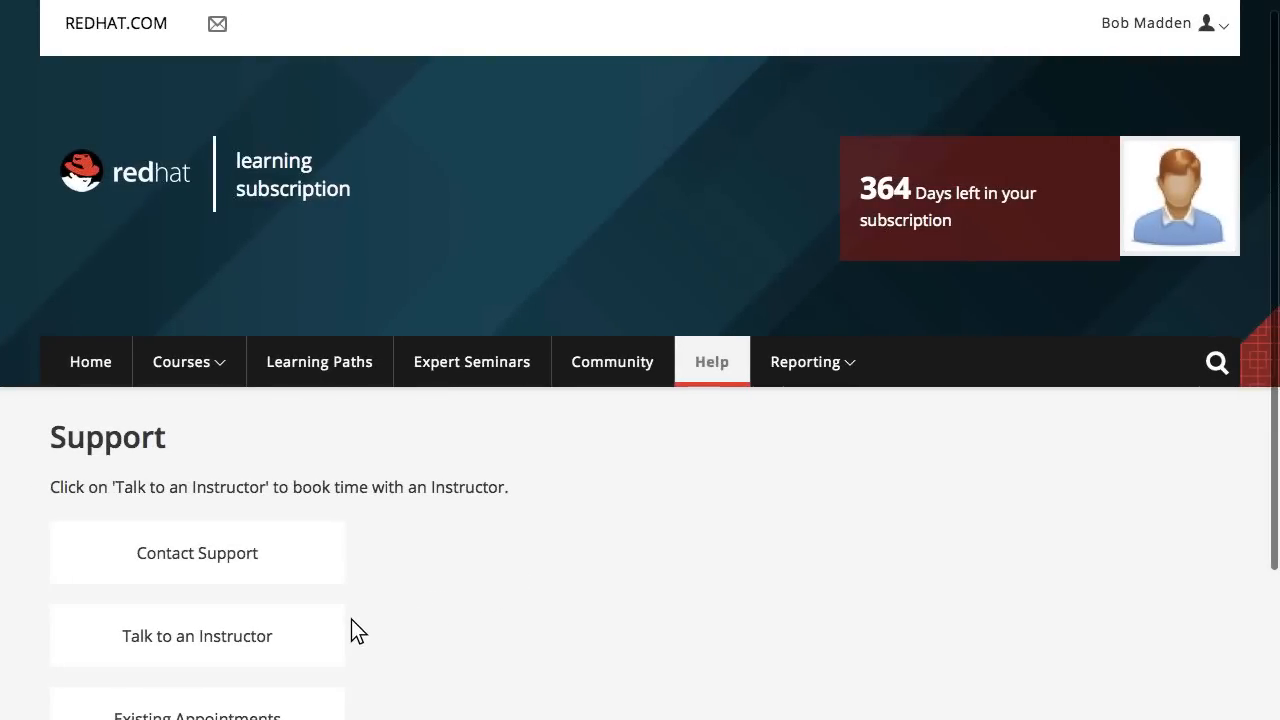
pyautogui.click(196, 636)
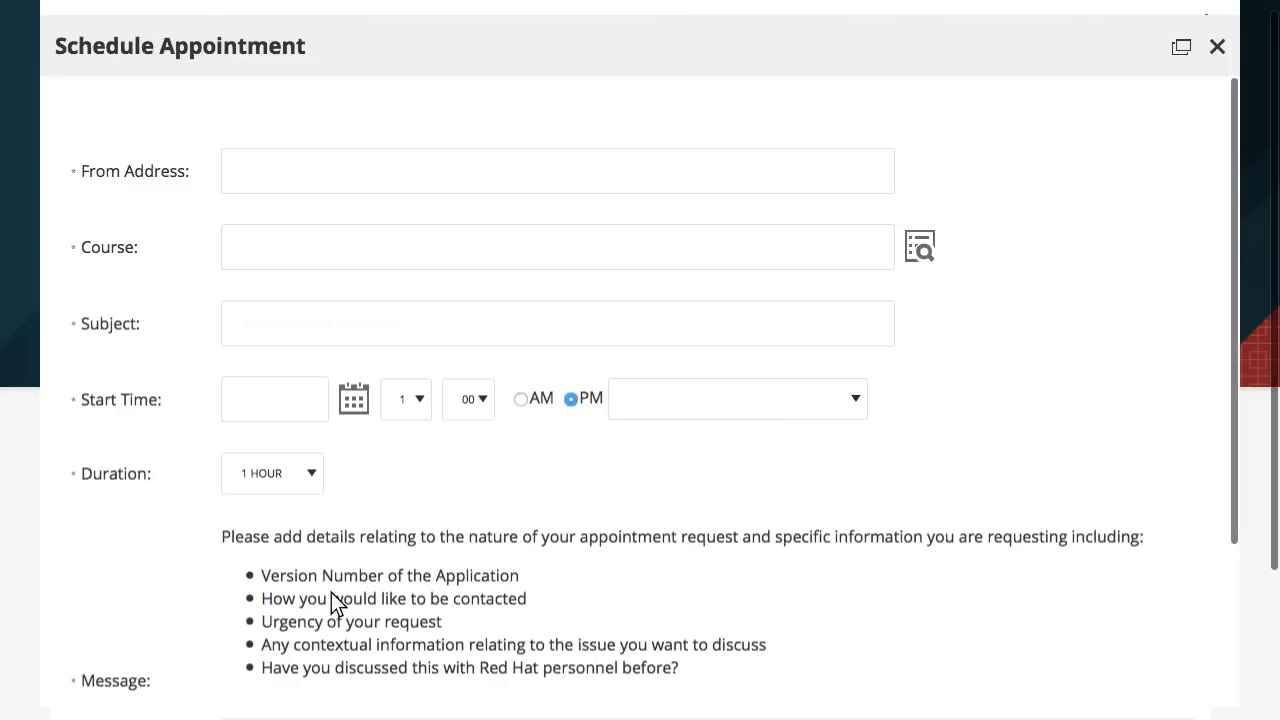
pyautogui.moveTo(230, 148)
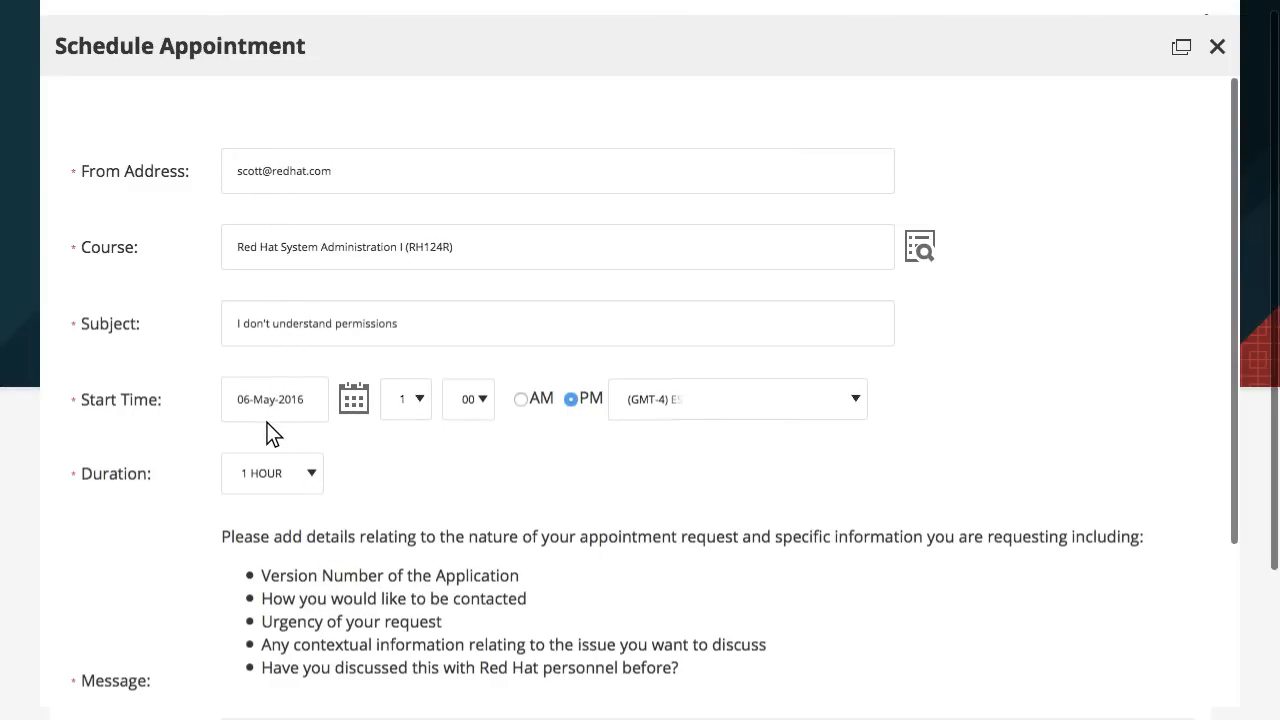
# Describe the chmod execute-permission and octal-notation question for RH124R and send the appointment request.
pyautogui.scroll(-3)
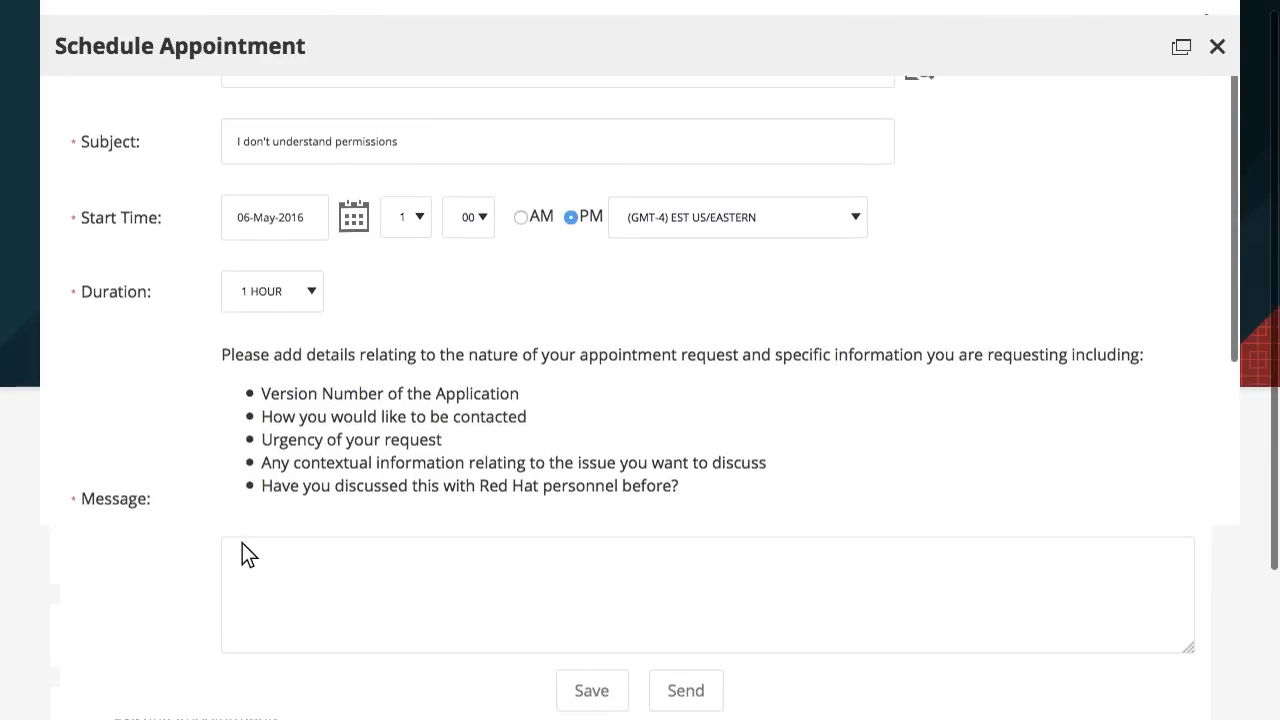
pyautogui.write("When I use the chmod command I don't understand the execute permission and how it applies.  Also, I don't understand how")
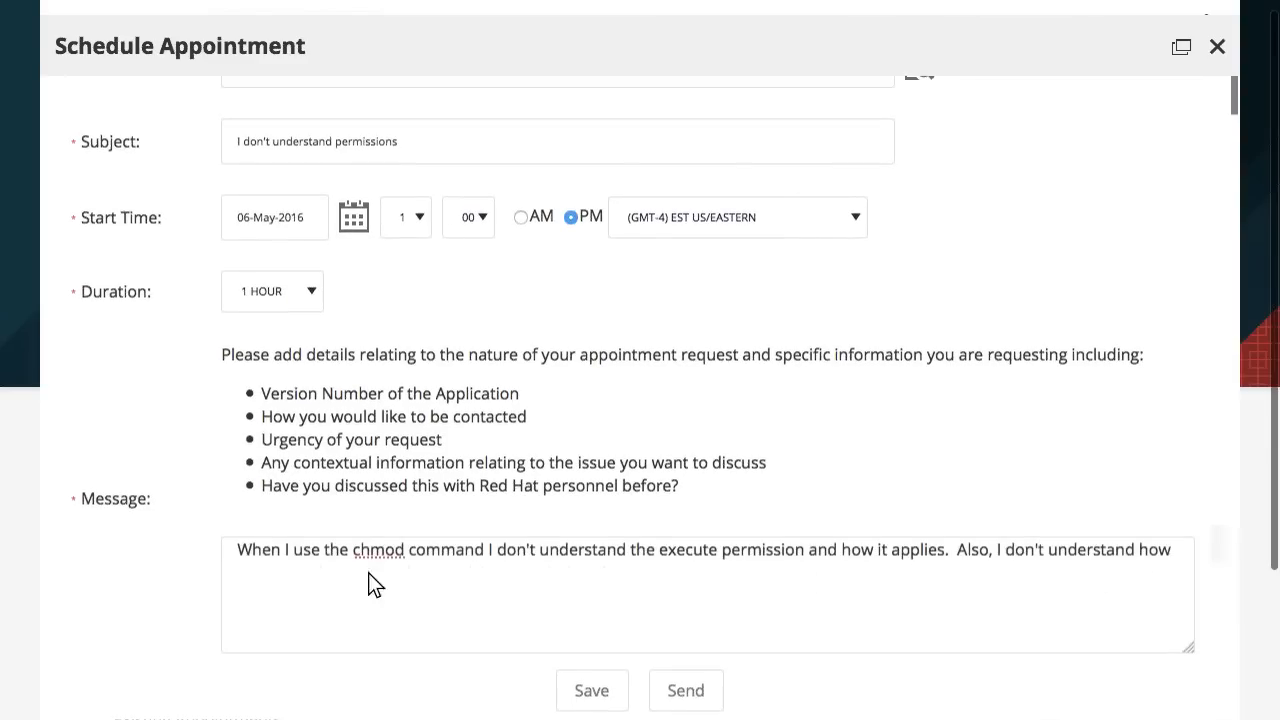
pyautogui.write('to use octal notation when applying permission changes.')
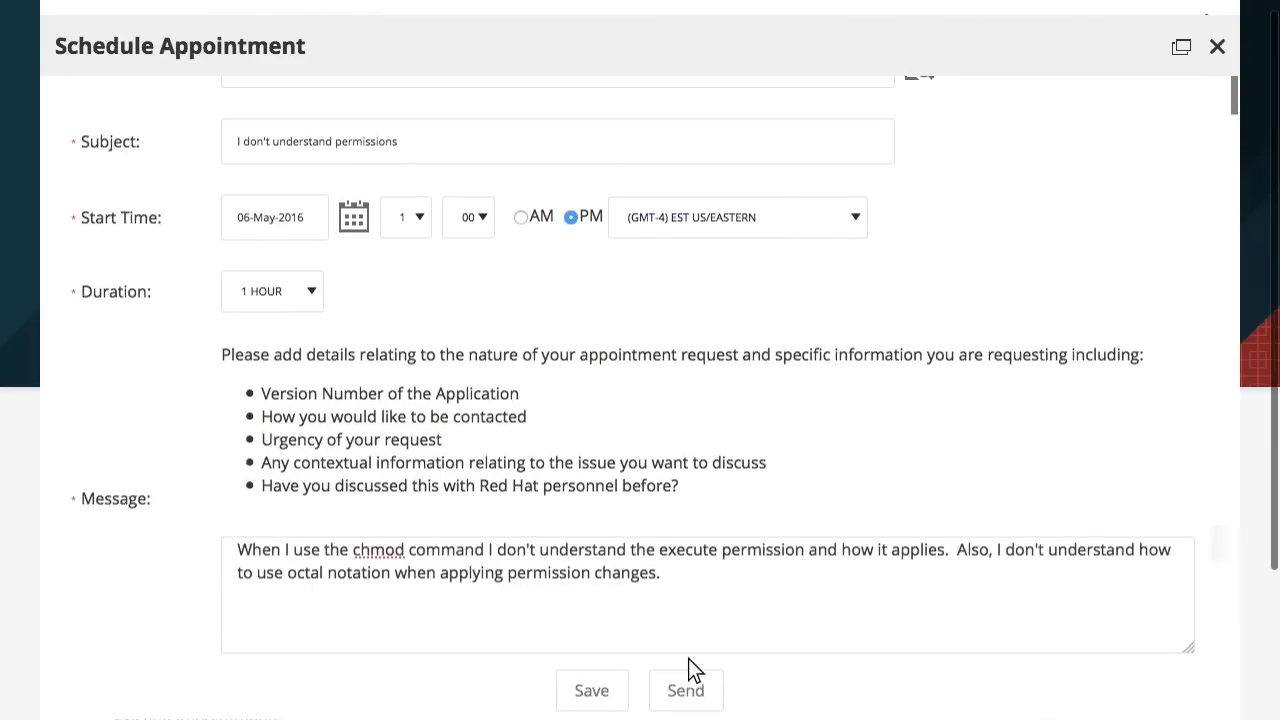
pyautogui.click(686, 690)
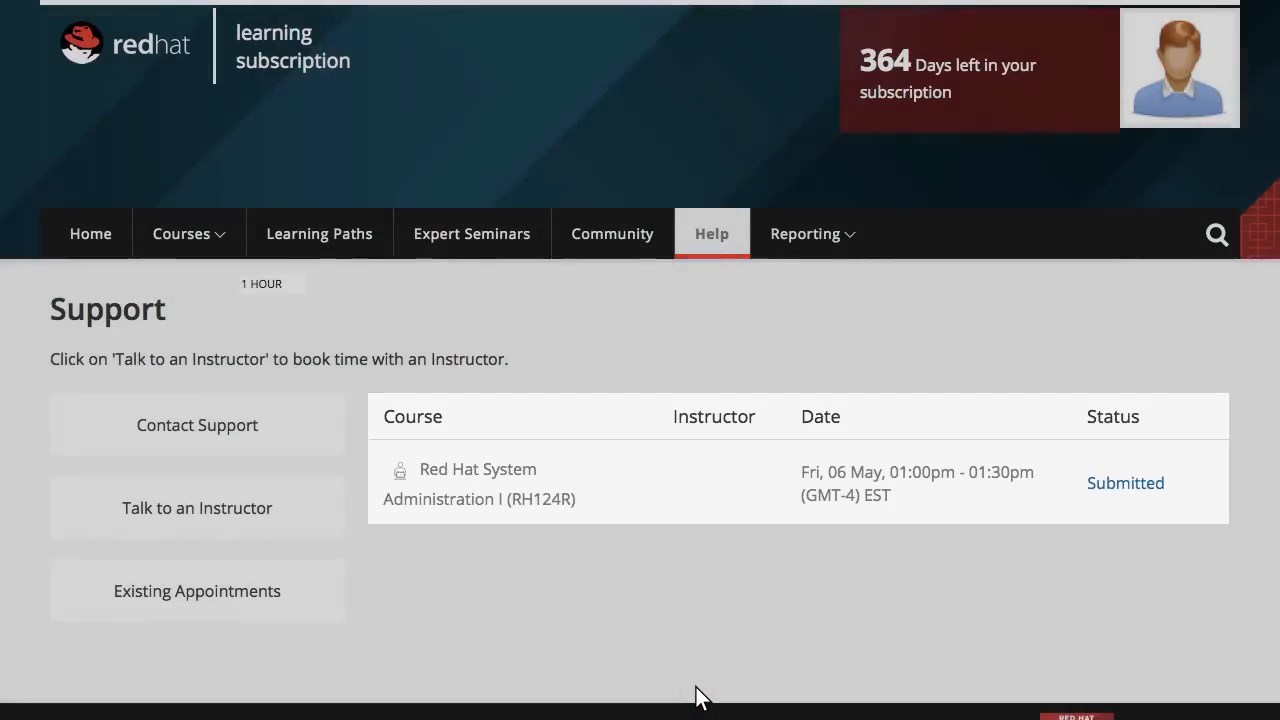
# Pick a seminar from the Expert Seminars catalog and launch its video.
pyautogui.click(472, 232)
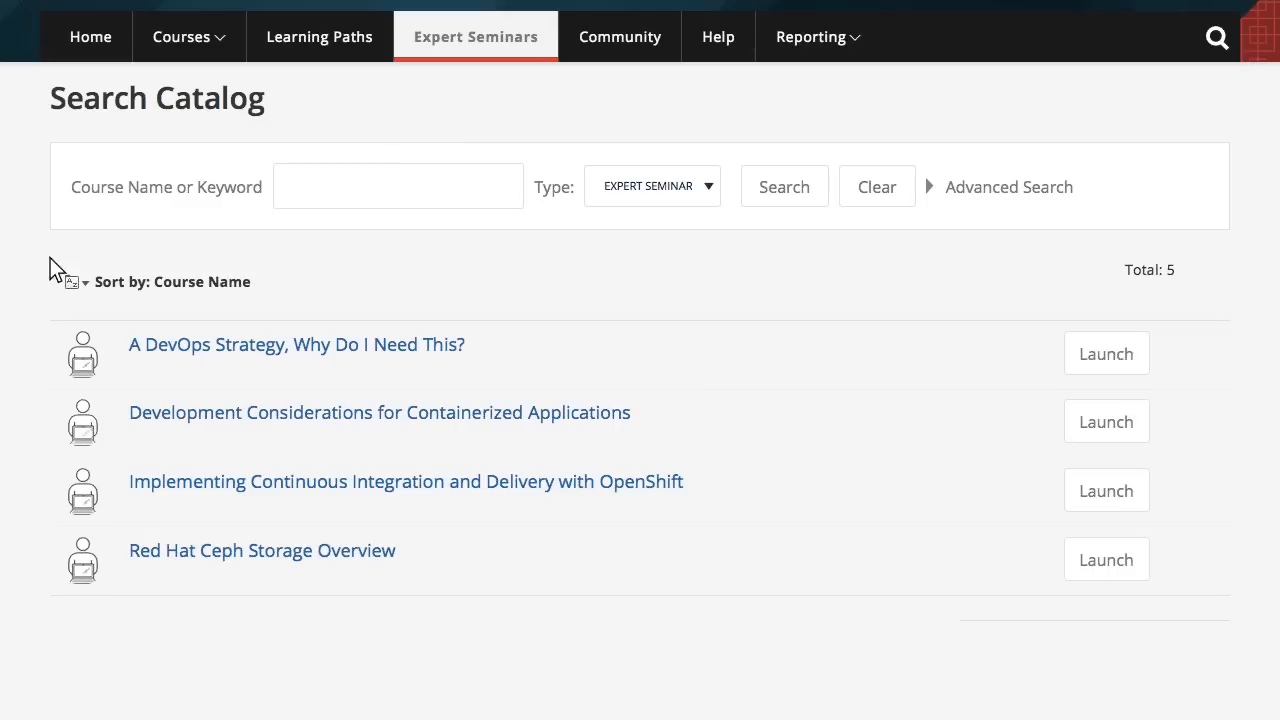
pyautogui.click(296, 344)
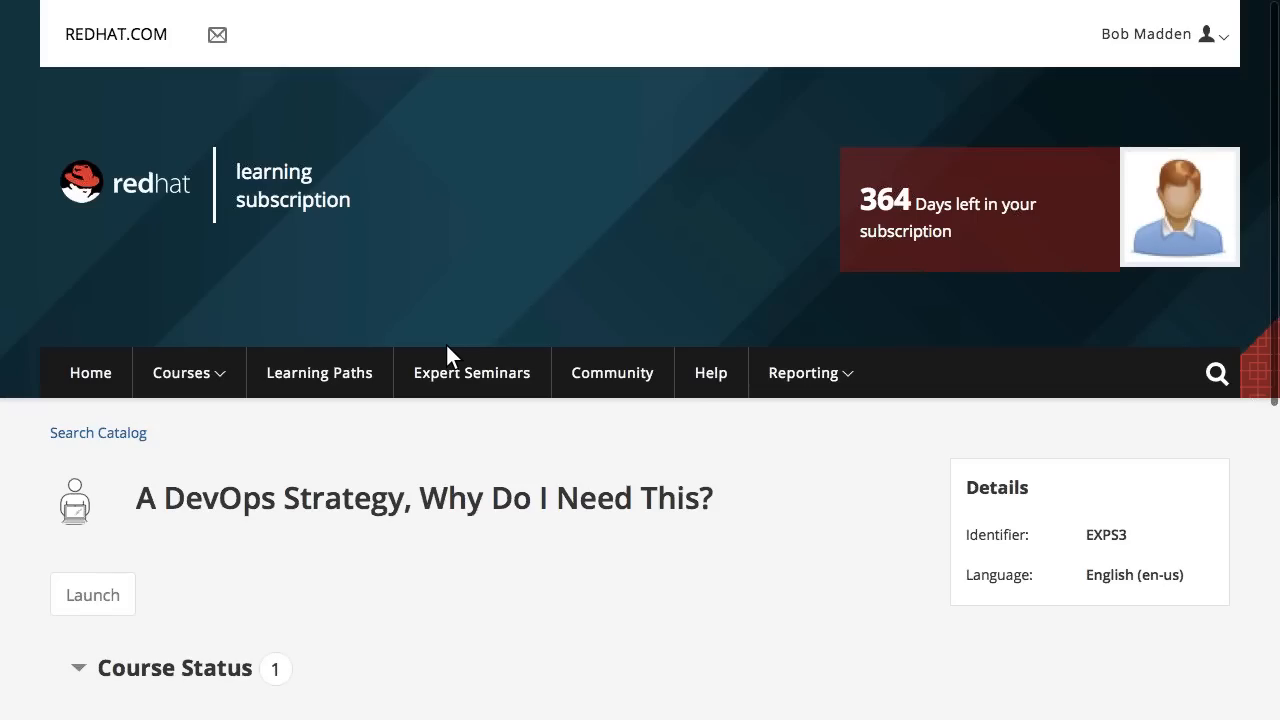
pyautogui.click(92, 594)
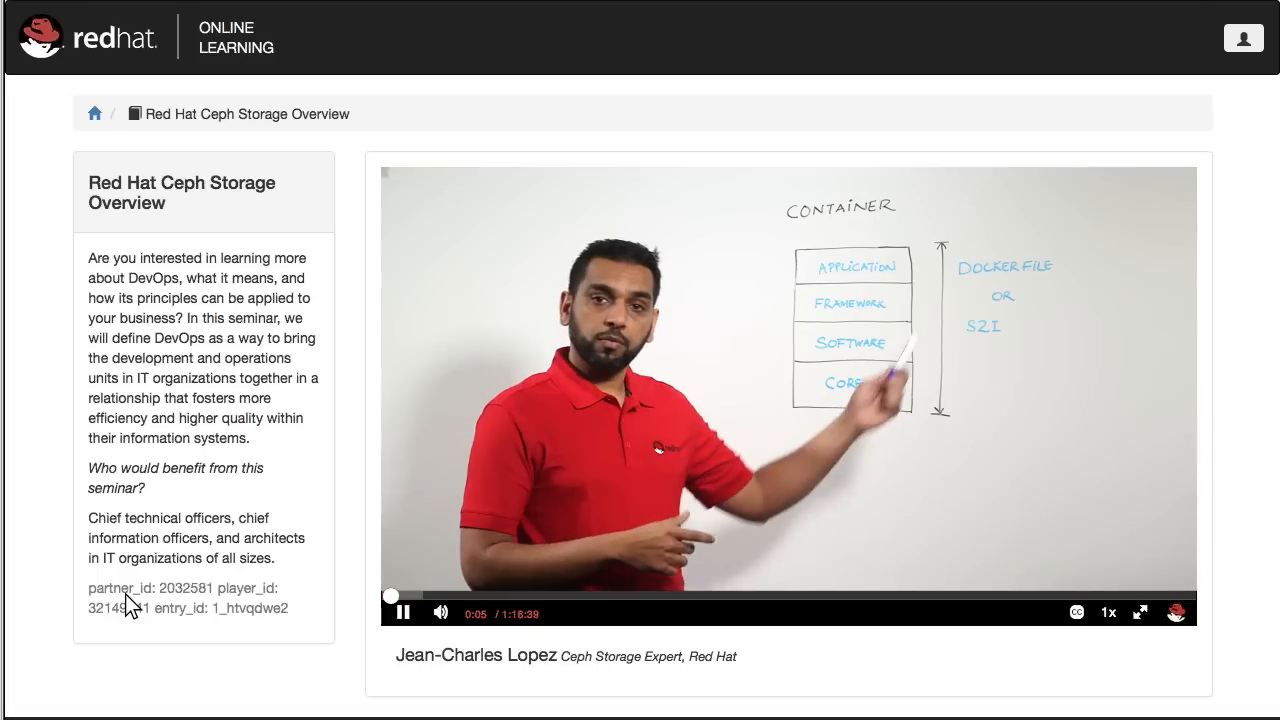